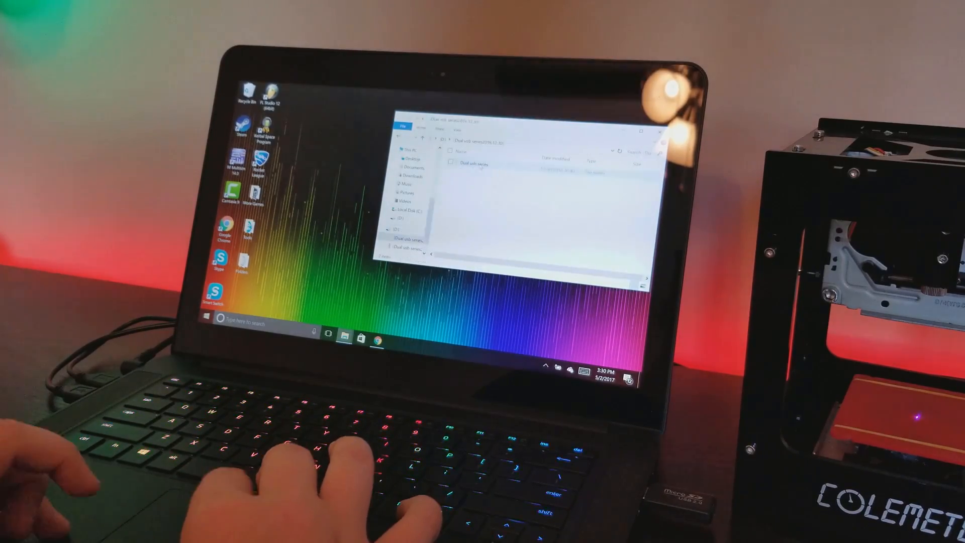
- Open the engraver folder's only subfolder, then its Windows software folder with the installer files
double_click(474, 164)
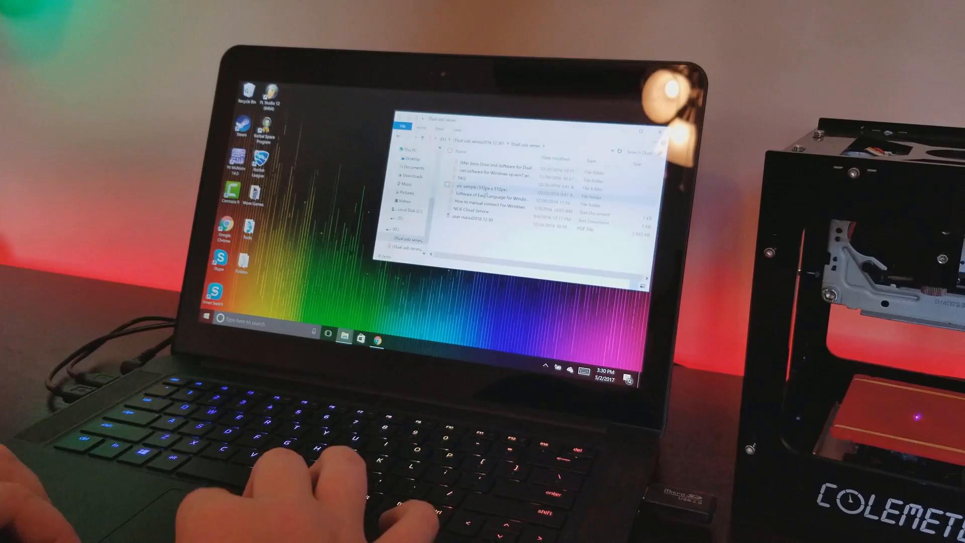
double_click(492, 171)
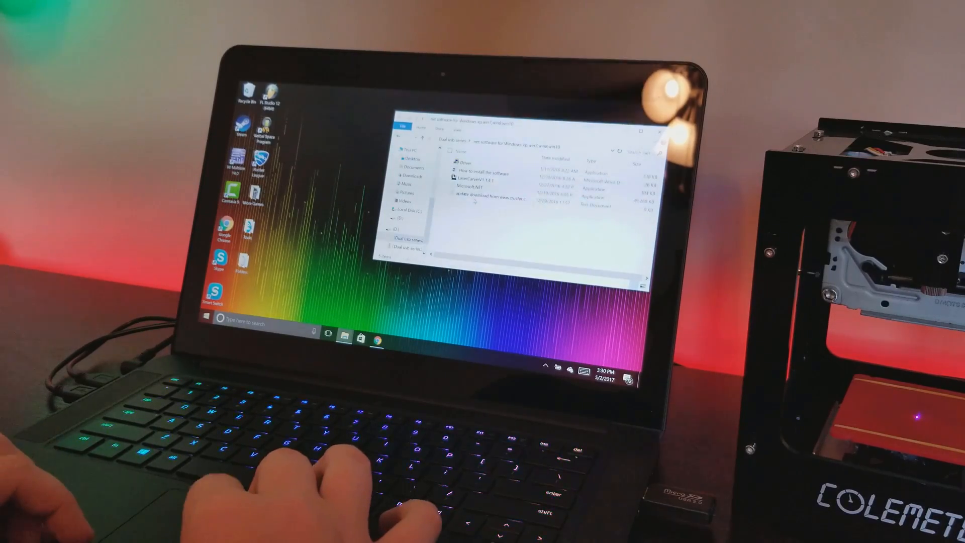